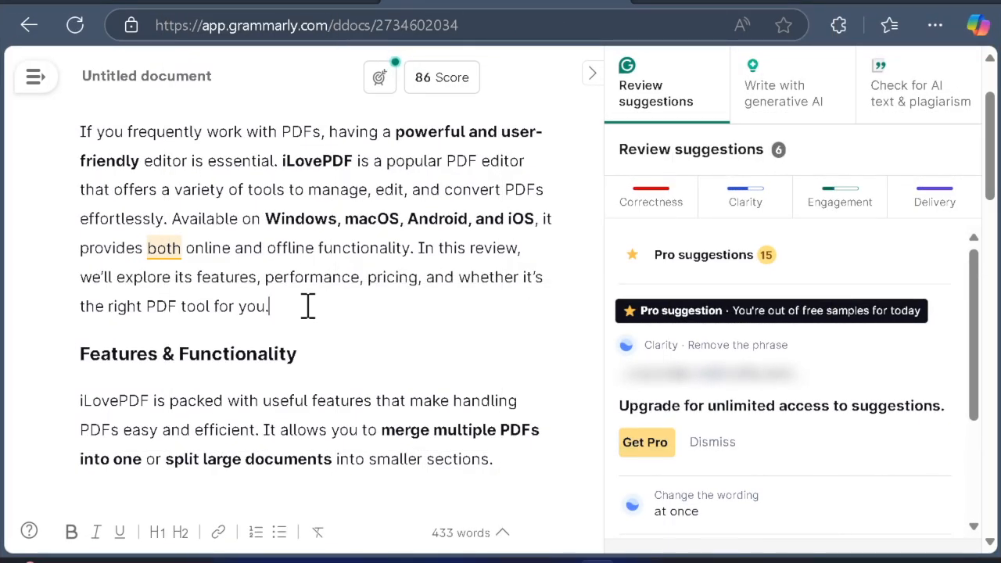
# - Add a new paragraph: "Hi! How are you doing? It would be great to know your feedback in the comments section"
pyautogui.press('Enter')
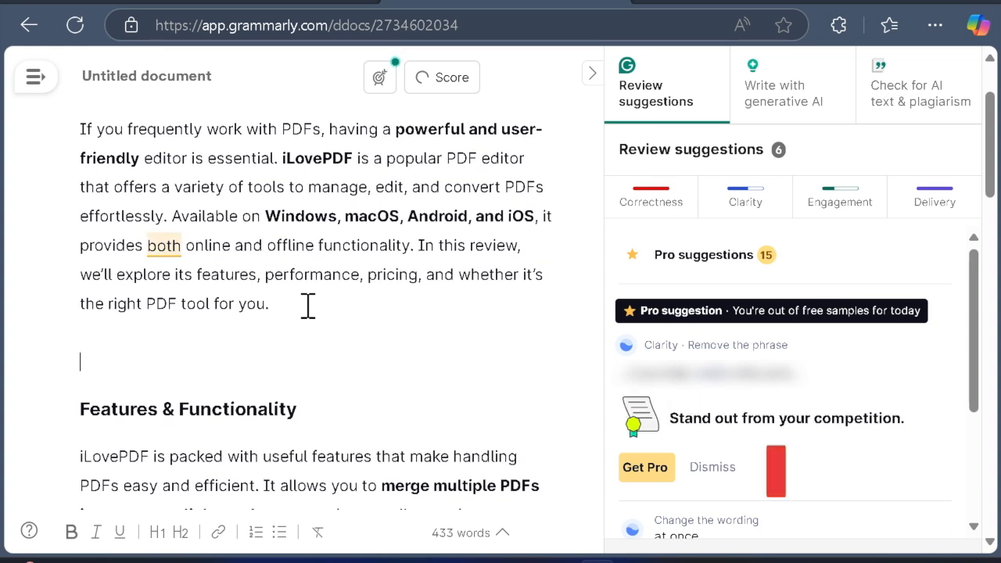
pyautogui.write('Hi!')
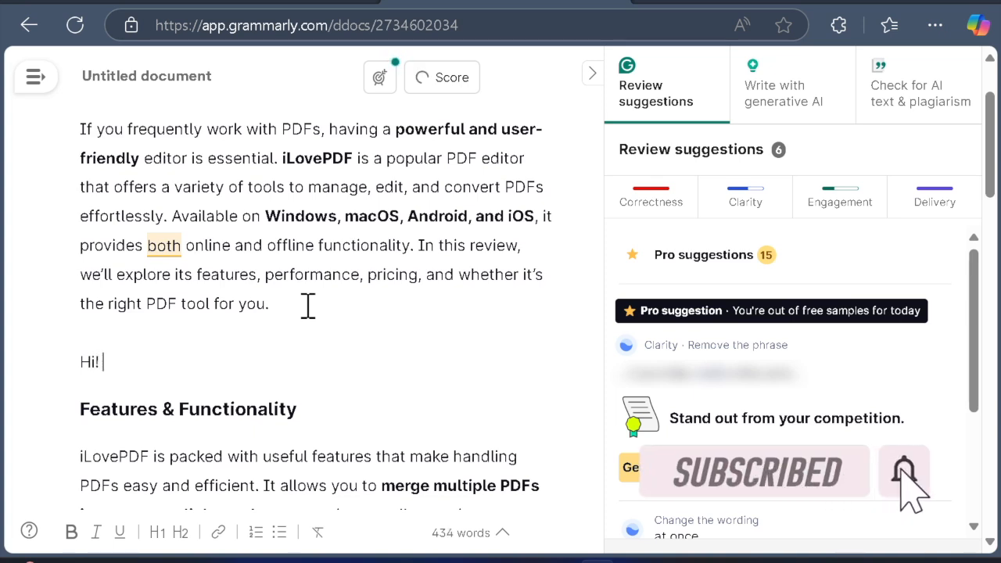
pyautogui.write('How are y')
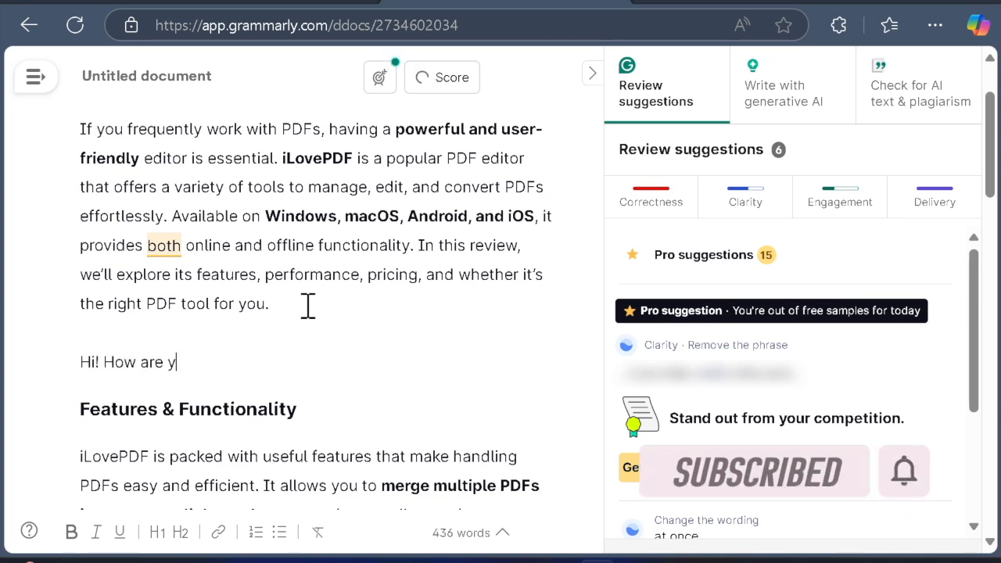
pyautogui.write('ou doing')
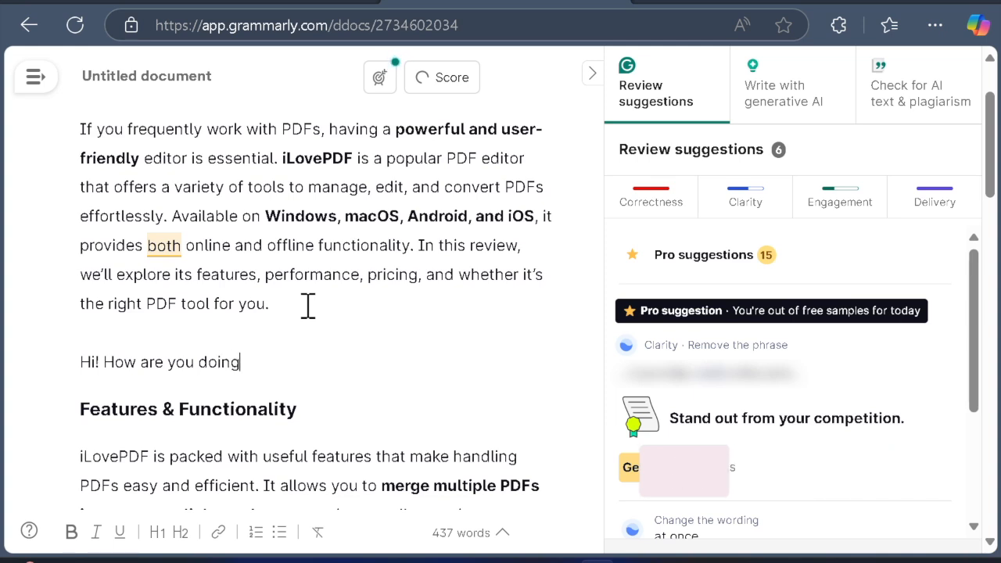
pyautogui.write('?')
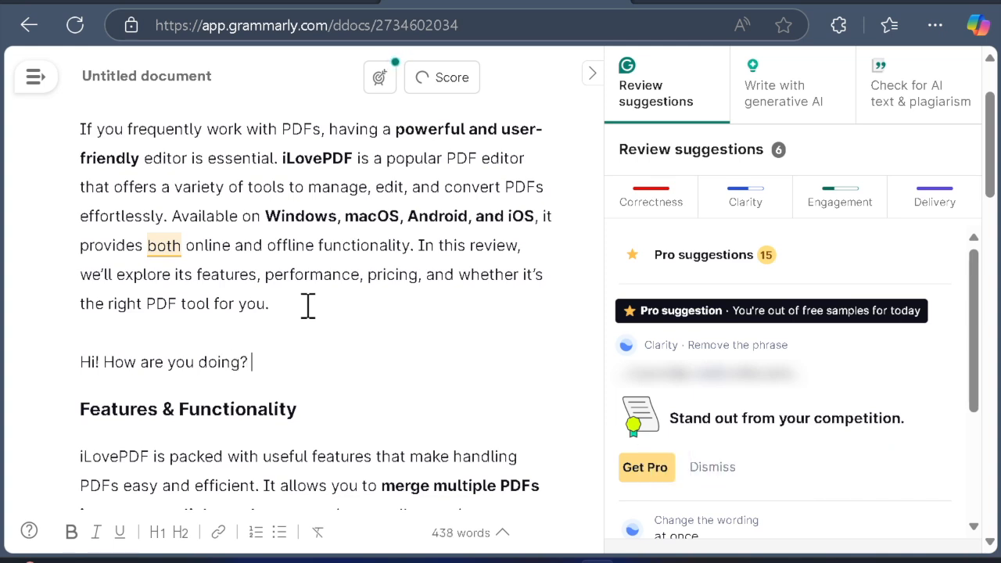
pyautogui.write('It would')
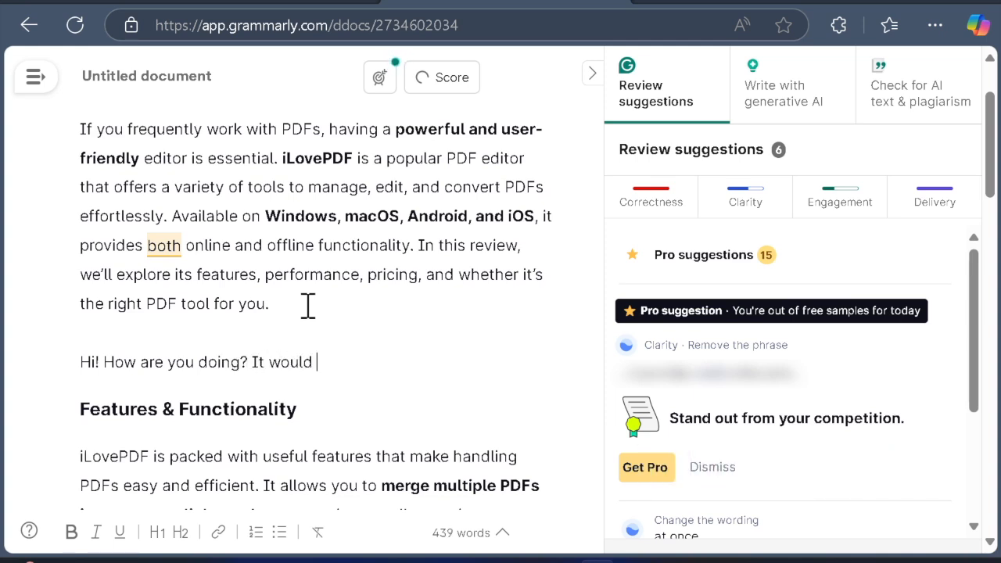
pyautogui.write('b')
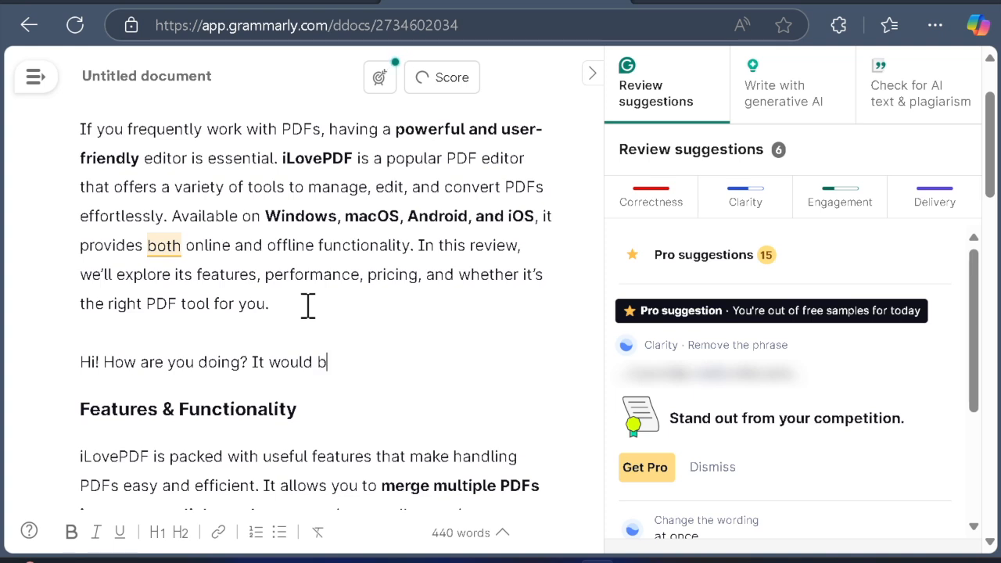
pyautogui.write('e gre')
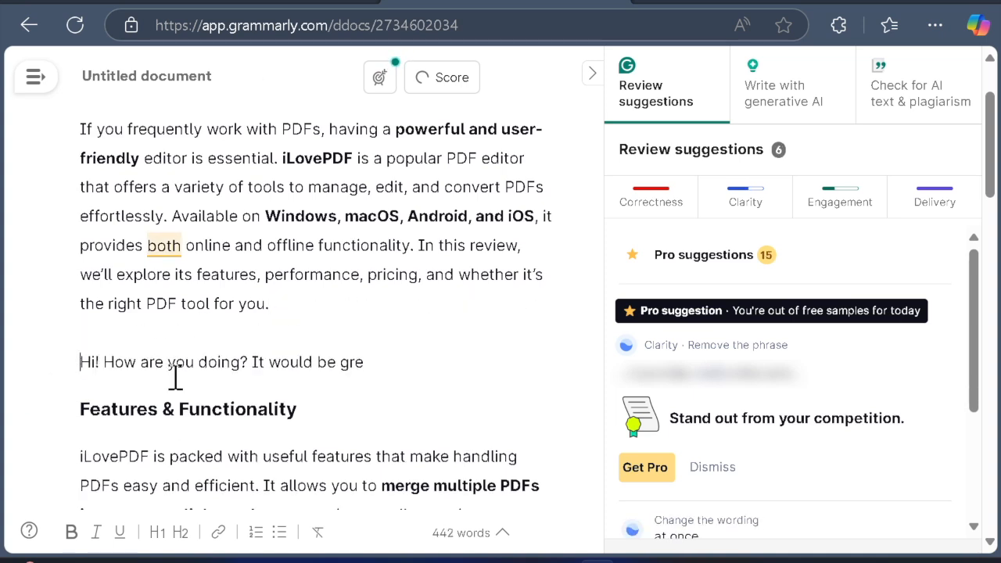
pyautogui.moveTo(496, 361)
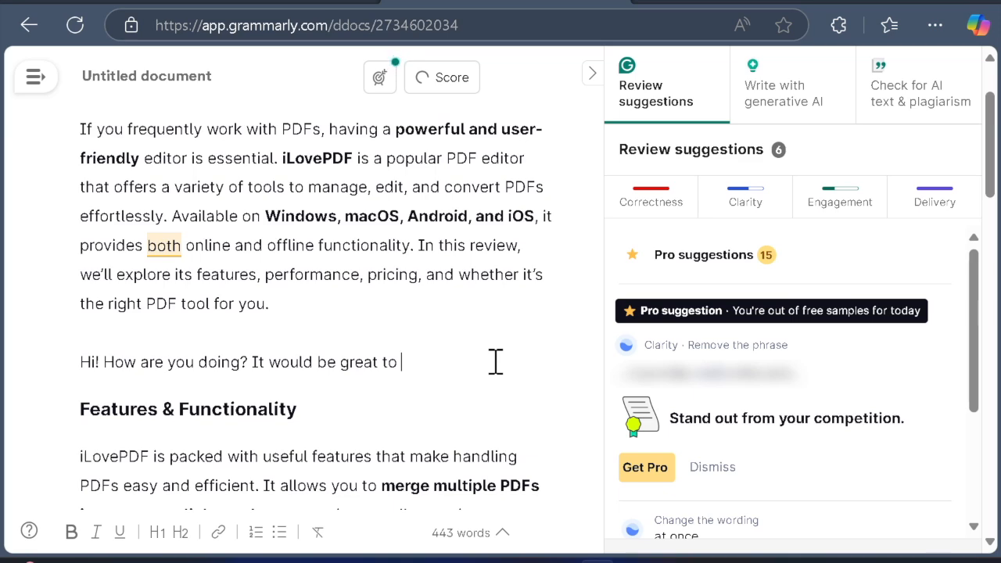
pyautogui.write('know your')
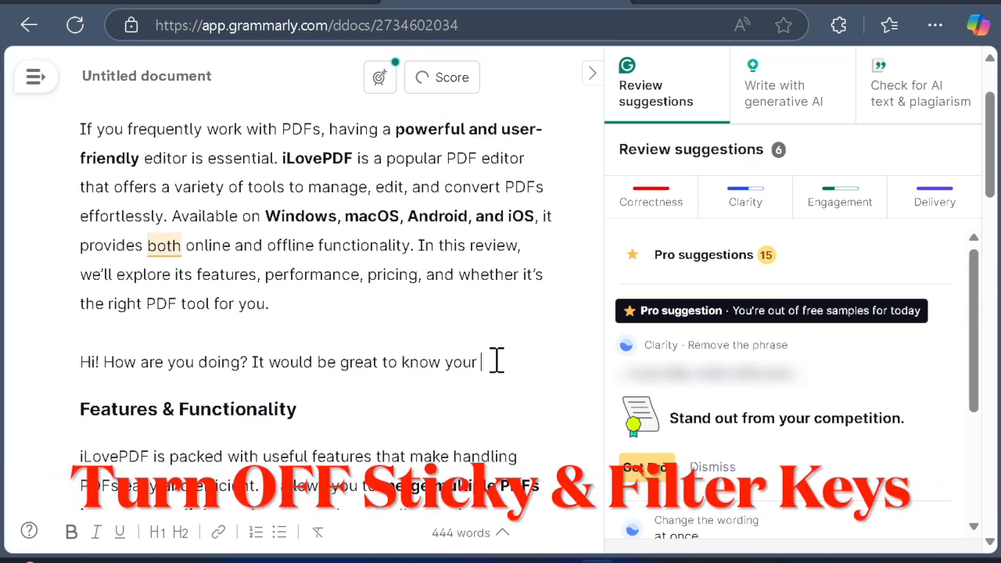
pyautogui.write('feed')
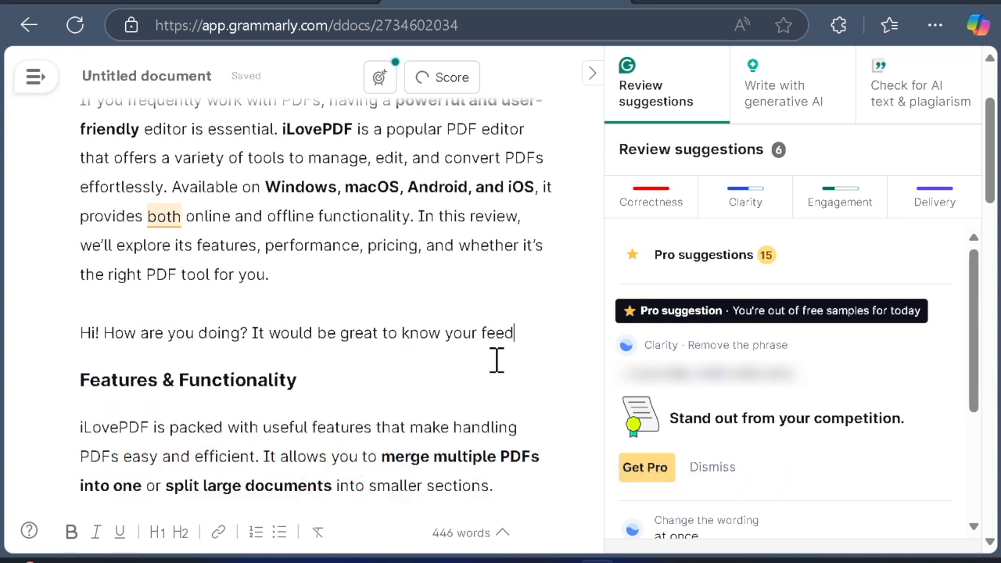
pyautogui.write('back in the')
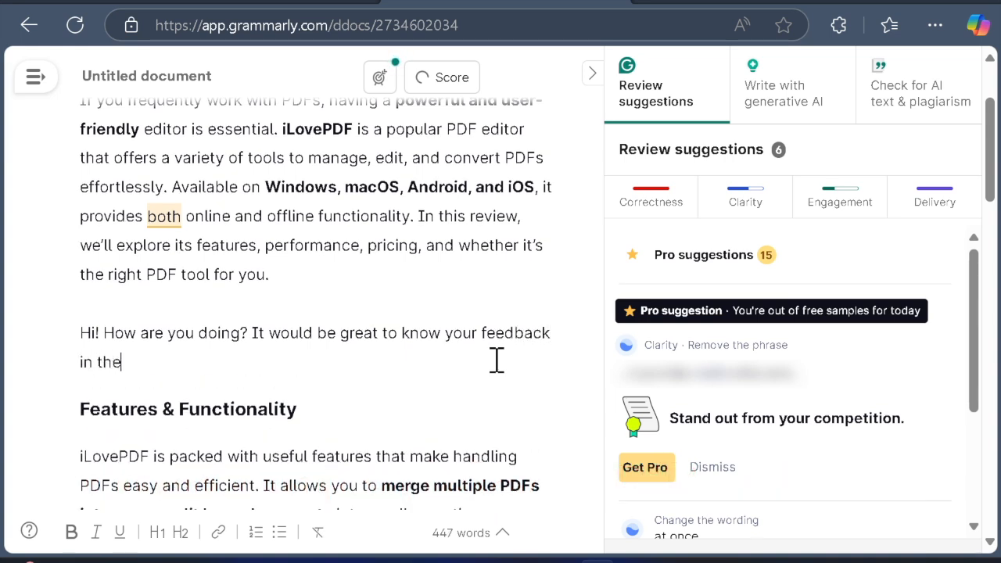
pyautogui.write('comments')
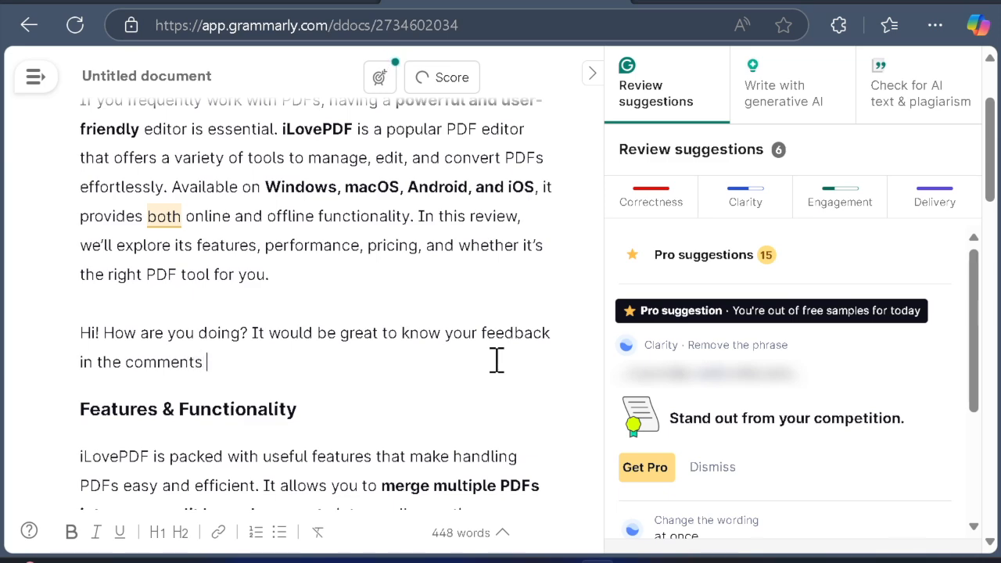
pyautogui.write('sec')
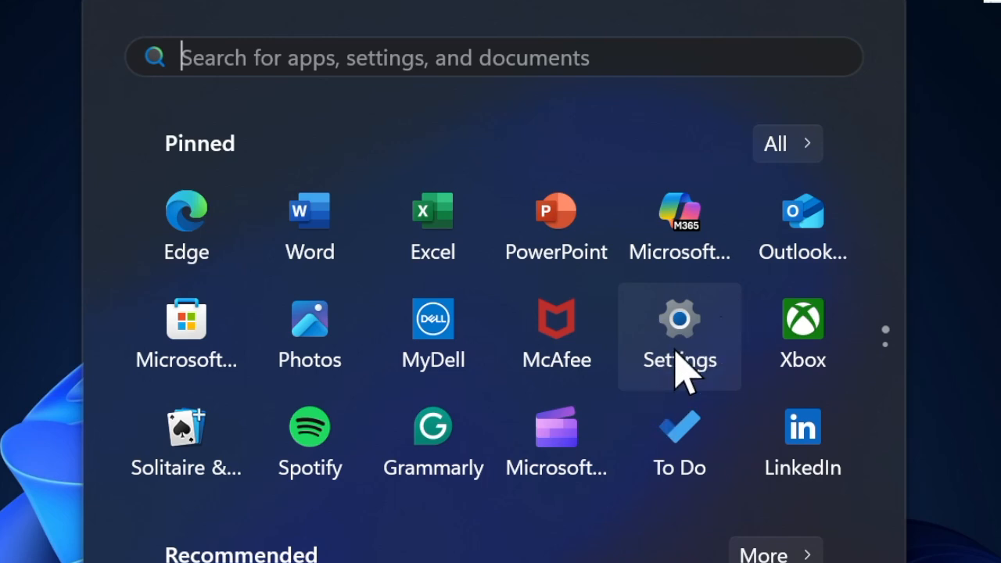
# - Switch Toggle keys off under Settings > Accessibility > Keyboard
pyautogui.click(679, 319)
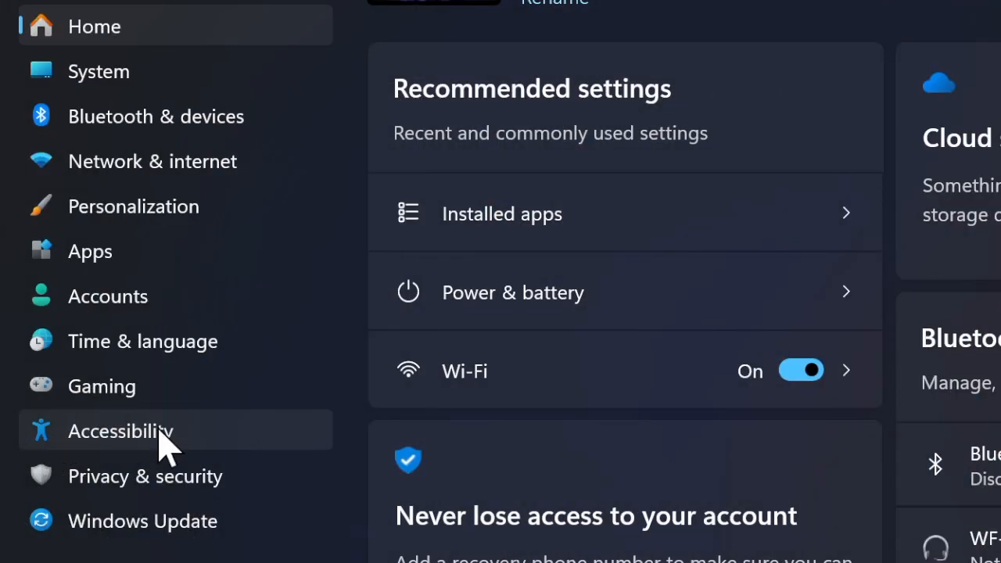
pyautogui.click(118, 429)
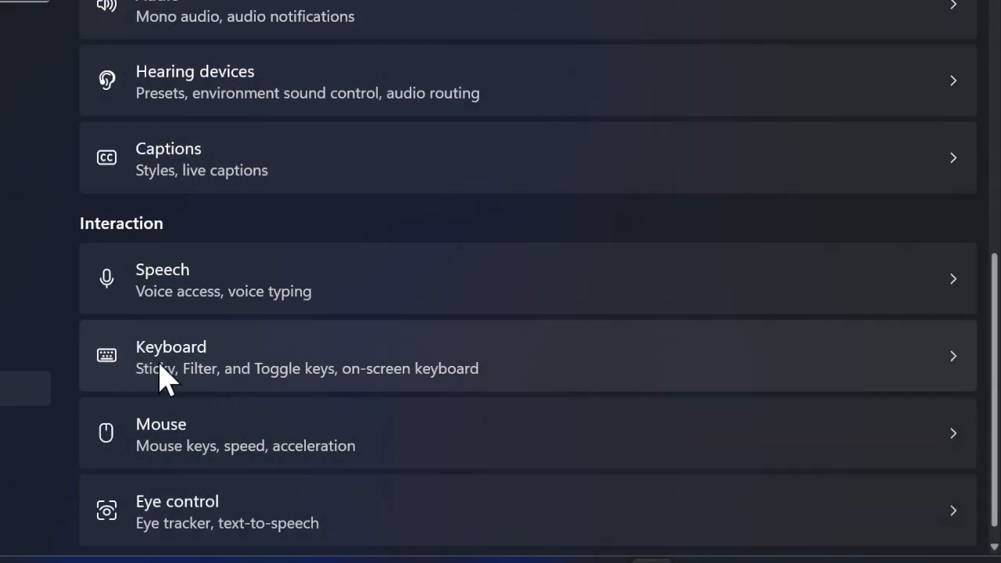
pyautogui.click(171, 353)
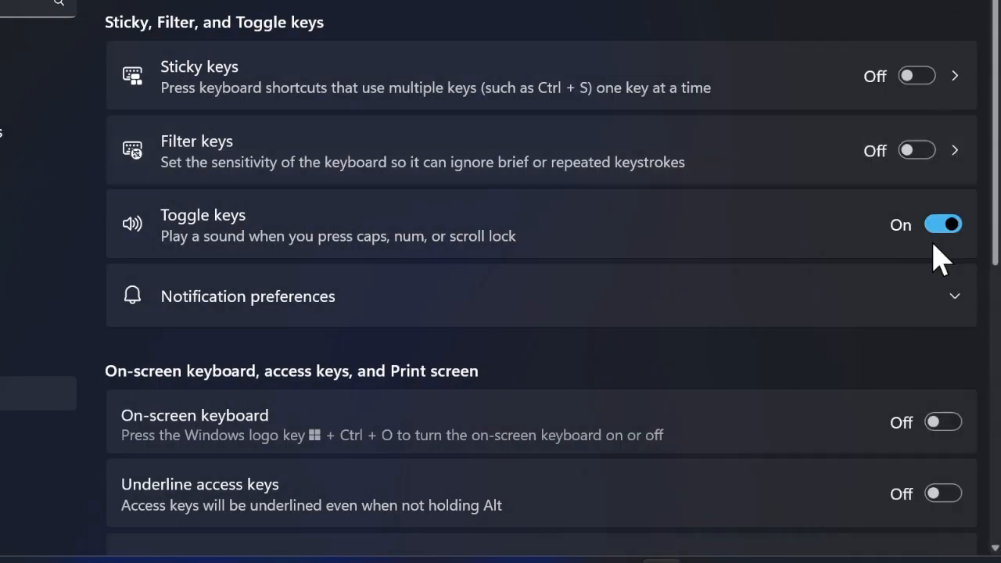
pyautogui.click(946, 226)
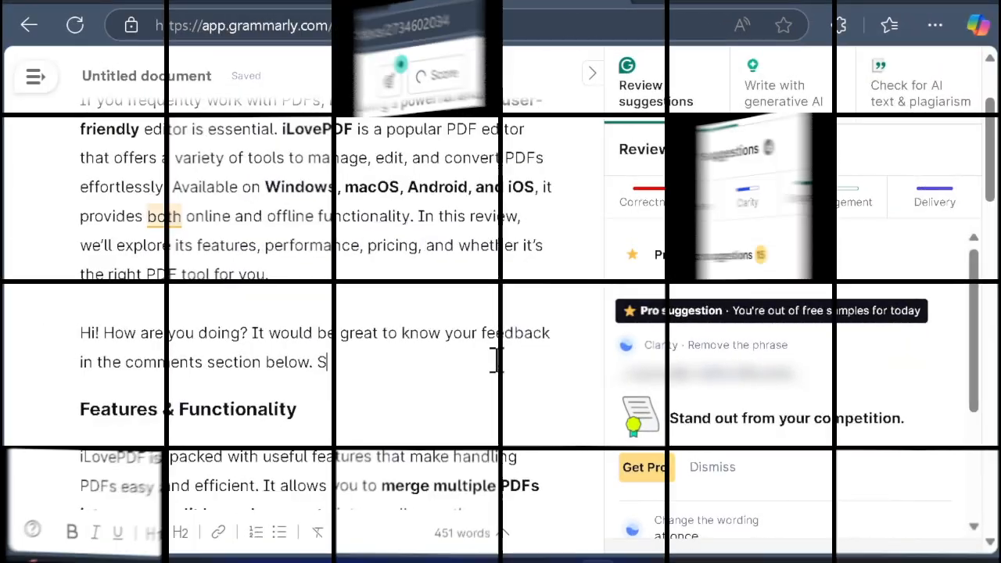
# - Complete the sentence "So, feel free to share your invaluable thoughts." and begin "Besi"
pyautogui.write('o, feel free to')
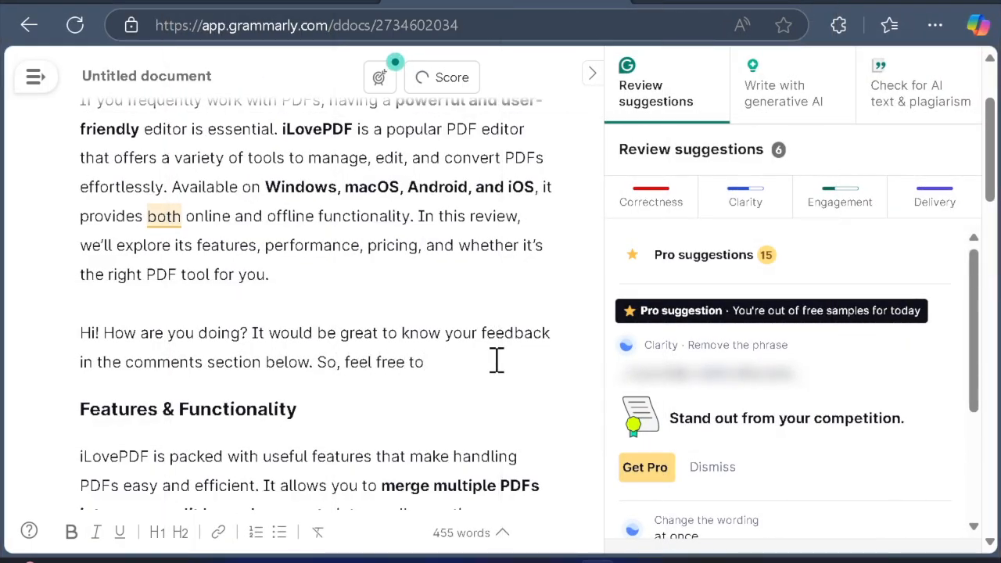
pyautogui.write('sha')
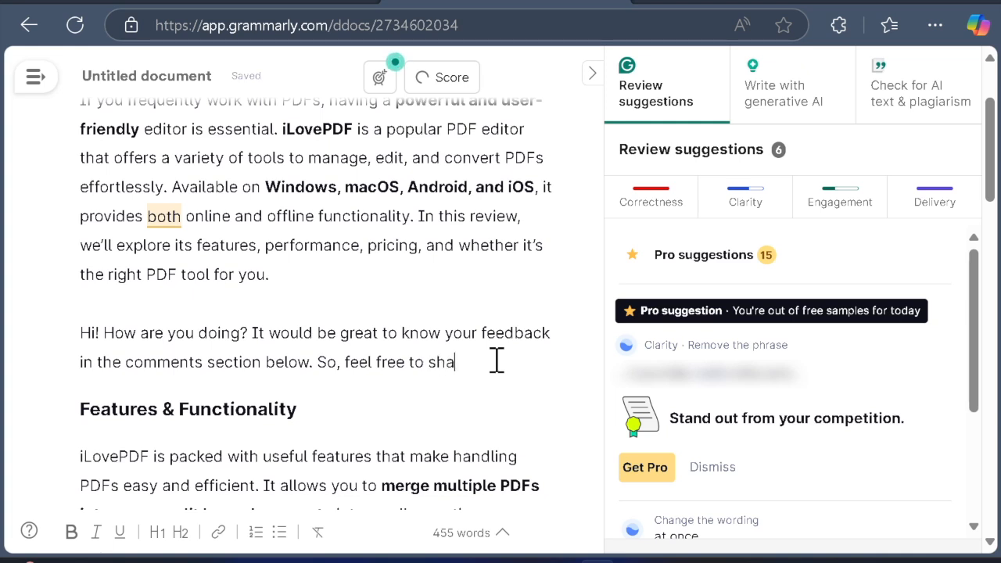
pyautogui.write('re')
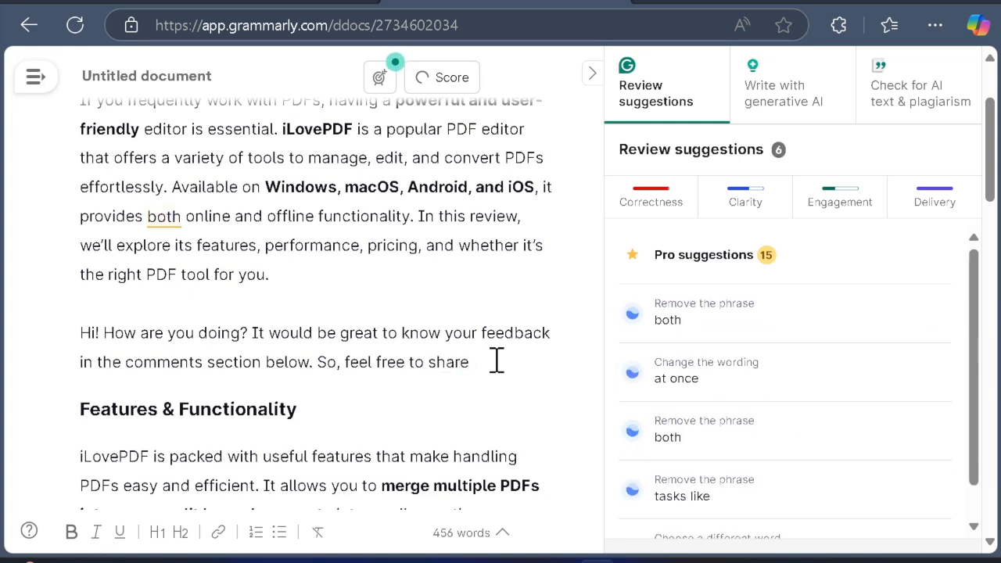
pyautogui.write('your invaluable t')
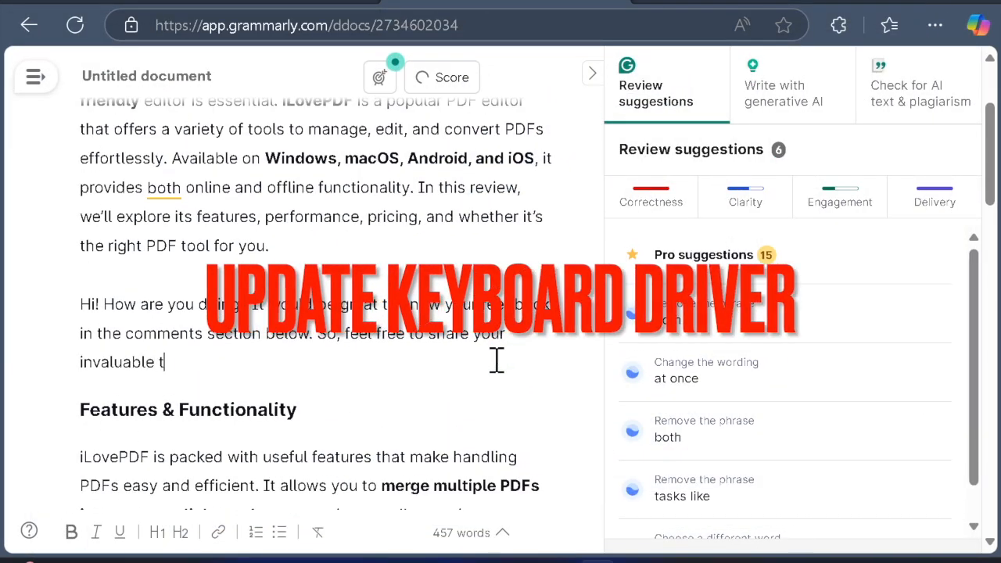
pyautogui.write('hought')
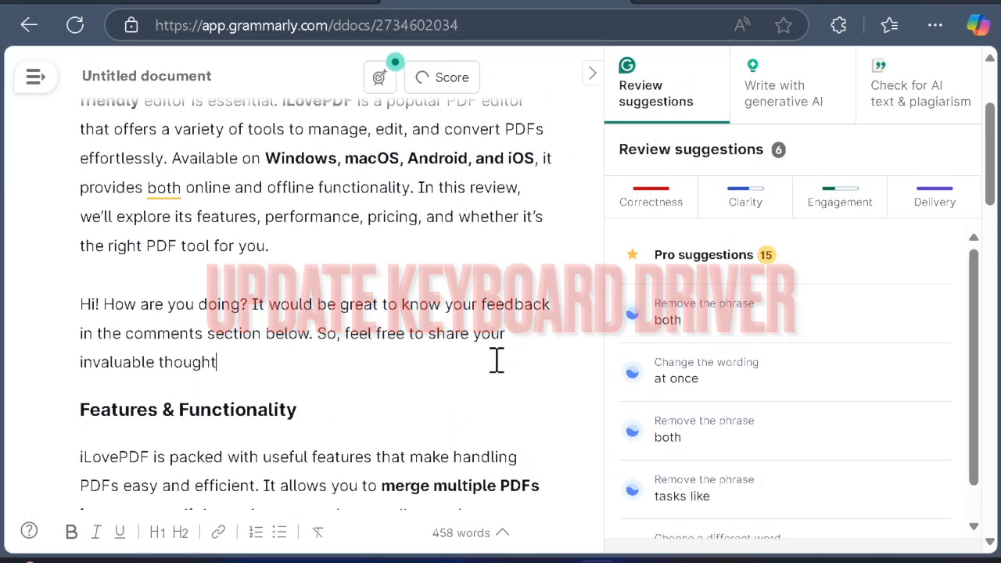
pyautogui.write('s.')
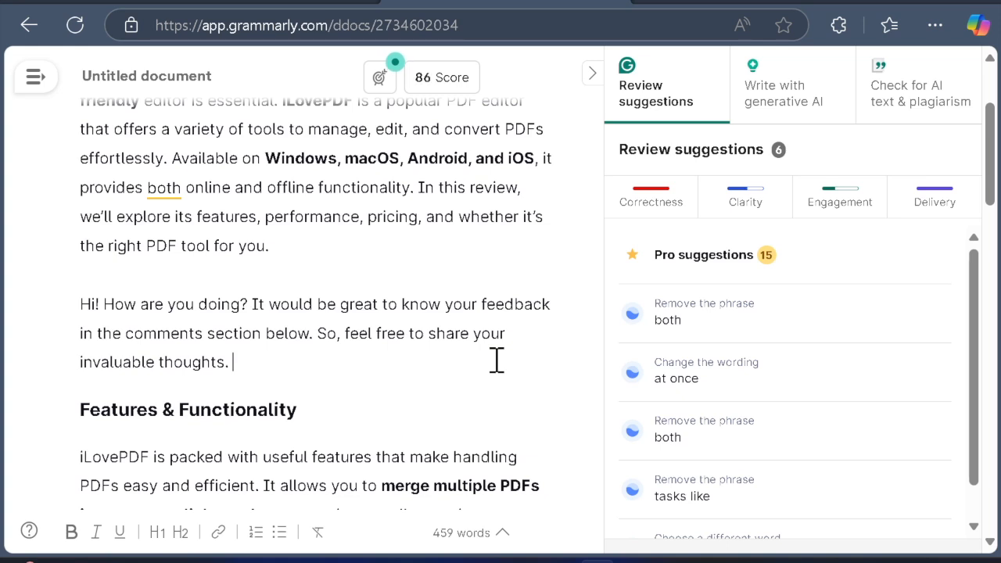
pyautogui.write('Besi')
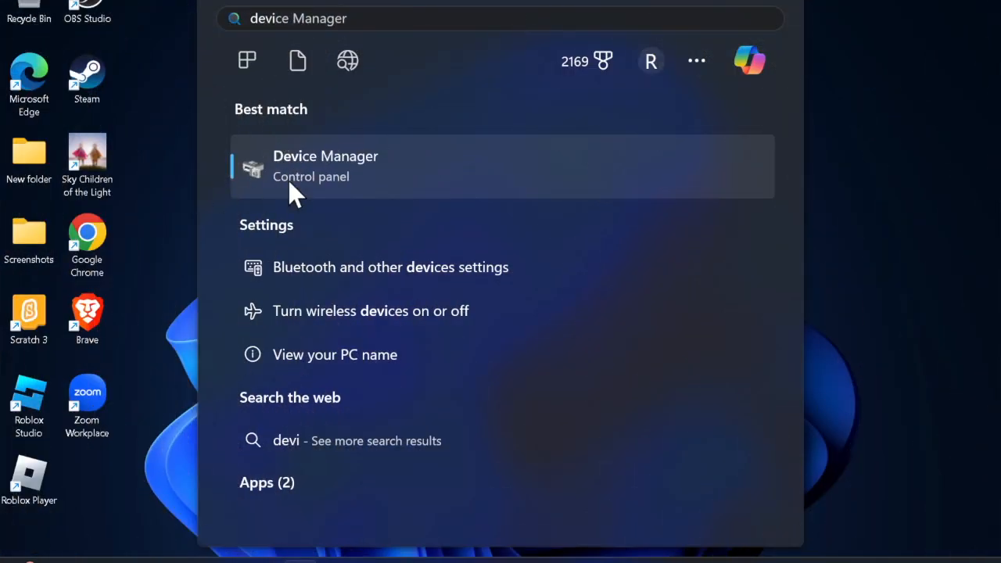
pyautogui.moveTo(343, 178)
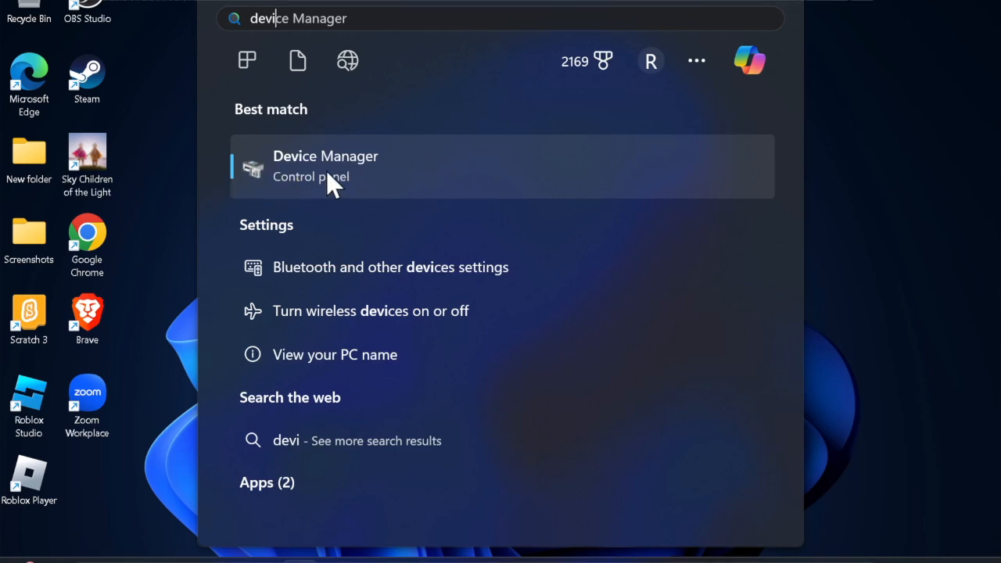
# - Update the HID Keyboard Device driver with an automatic driver search in Device Manager
pyautogui.click(325, 166)
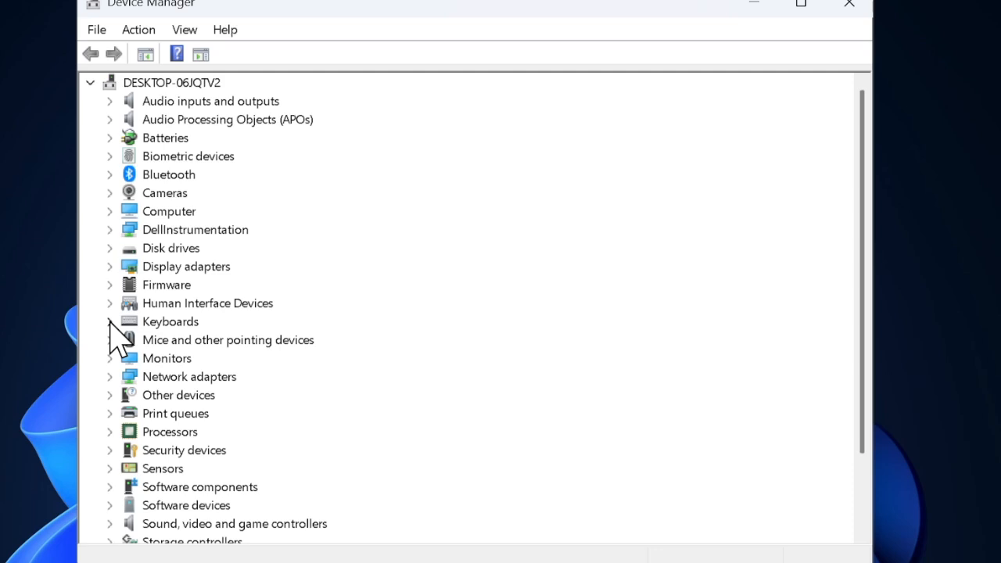
pyautogui.click(109, 323)
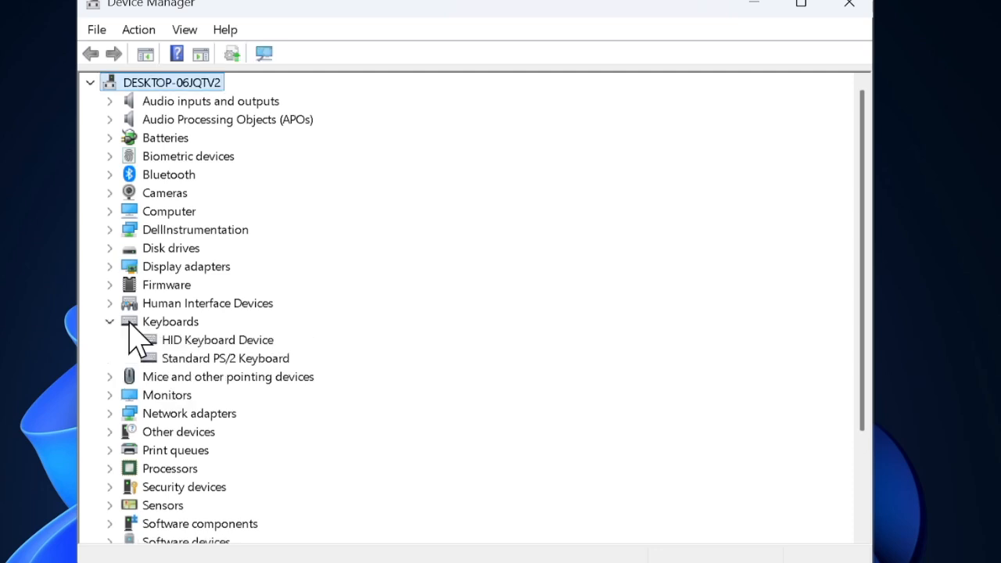
pyautogui.moveTo(326, 368)
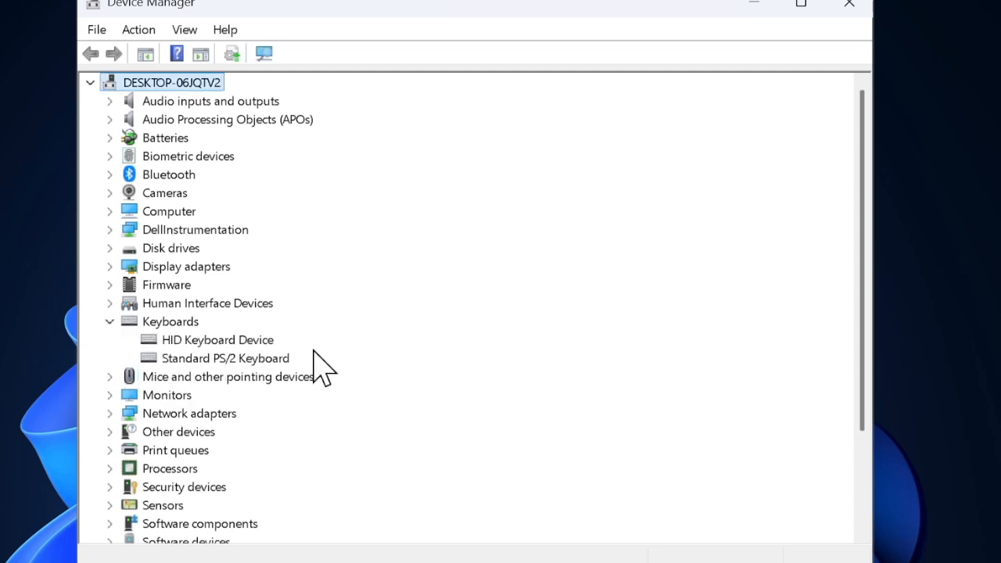
pyautogui.rightClick(217, 340)
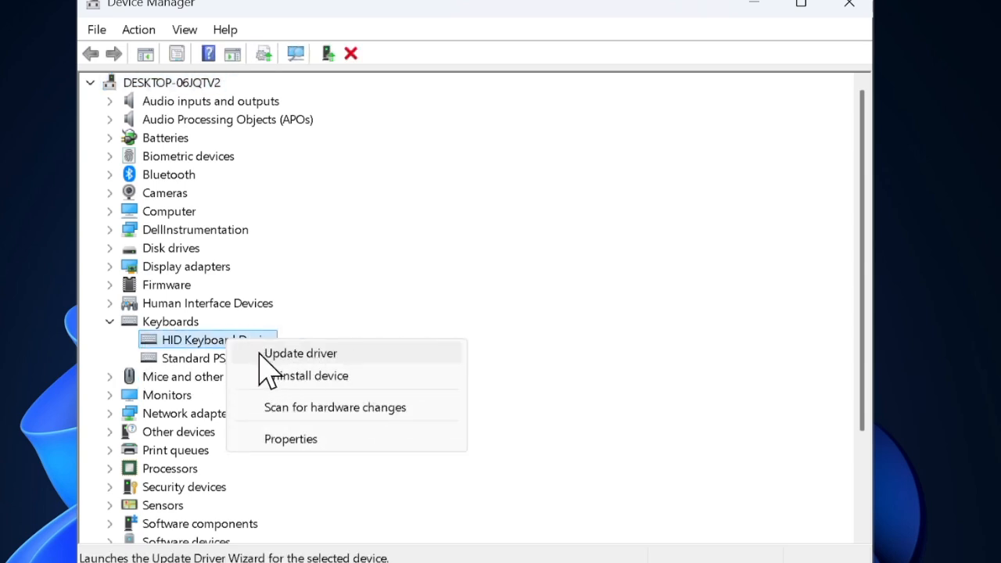
pyautogui.click(300, 354)
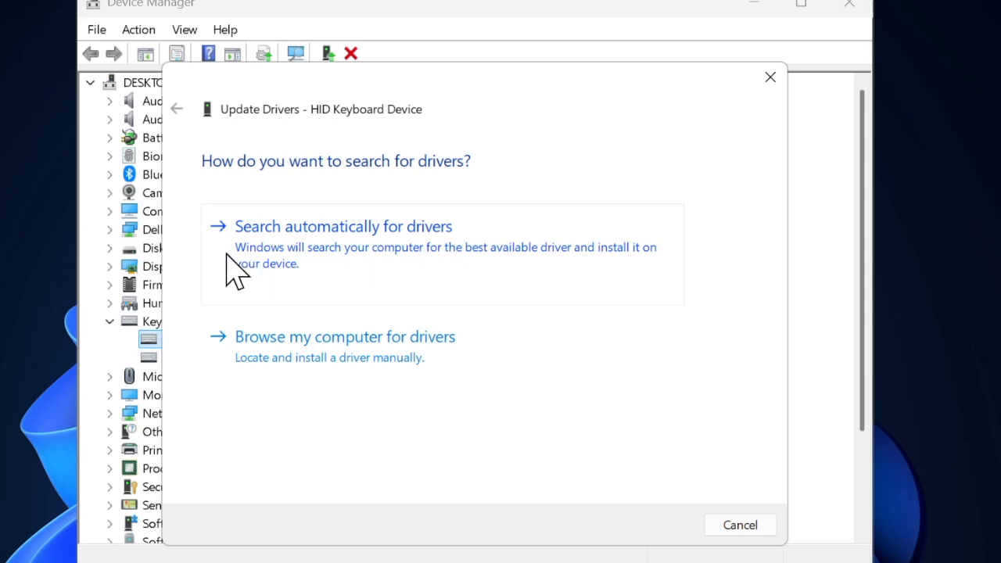
pyautogui.click(344, 226)
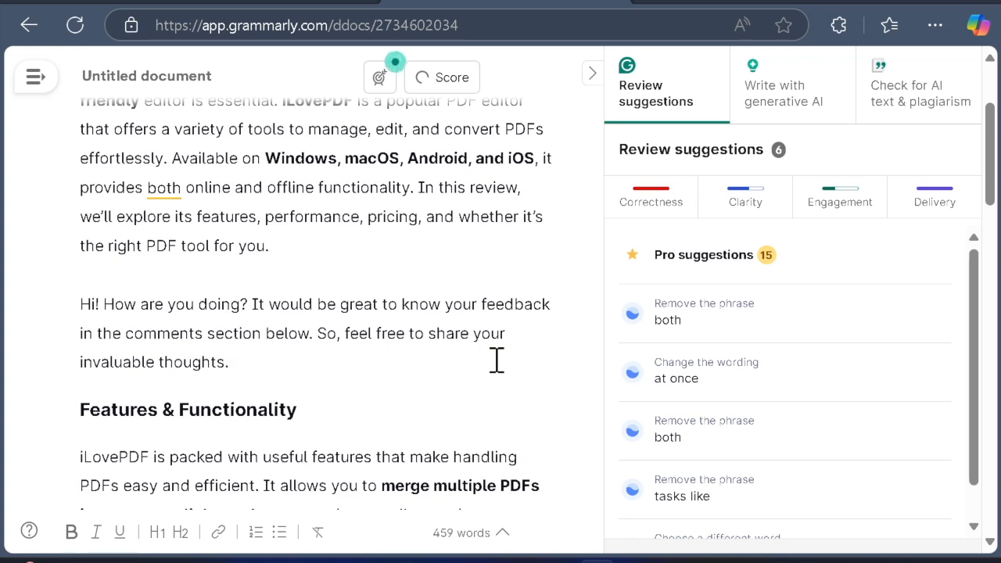
# - Continue the paragraph with "Besides, if there is any handy tip to sh"
pyautogui.write('Be')
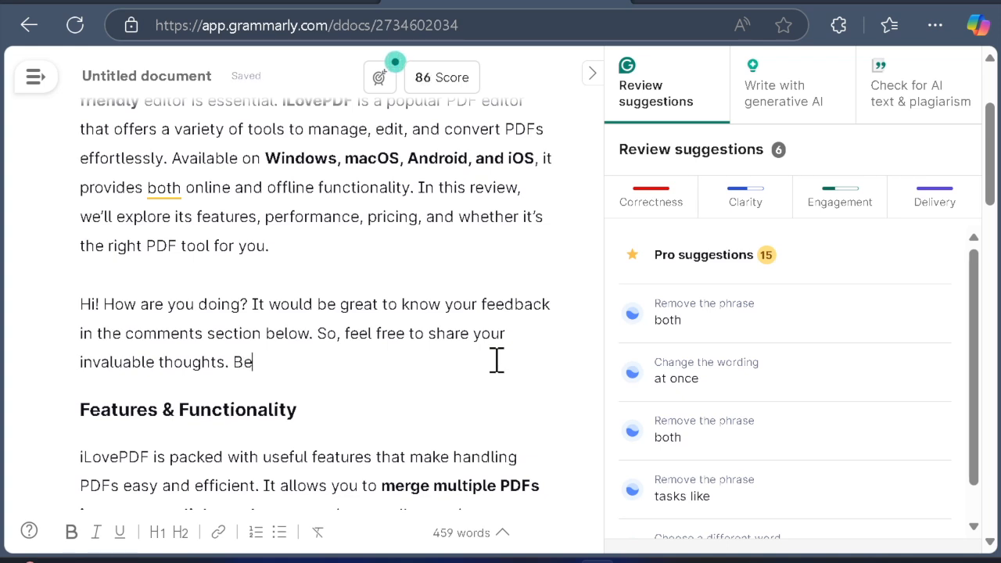
pyautogui.write('sides,')
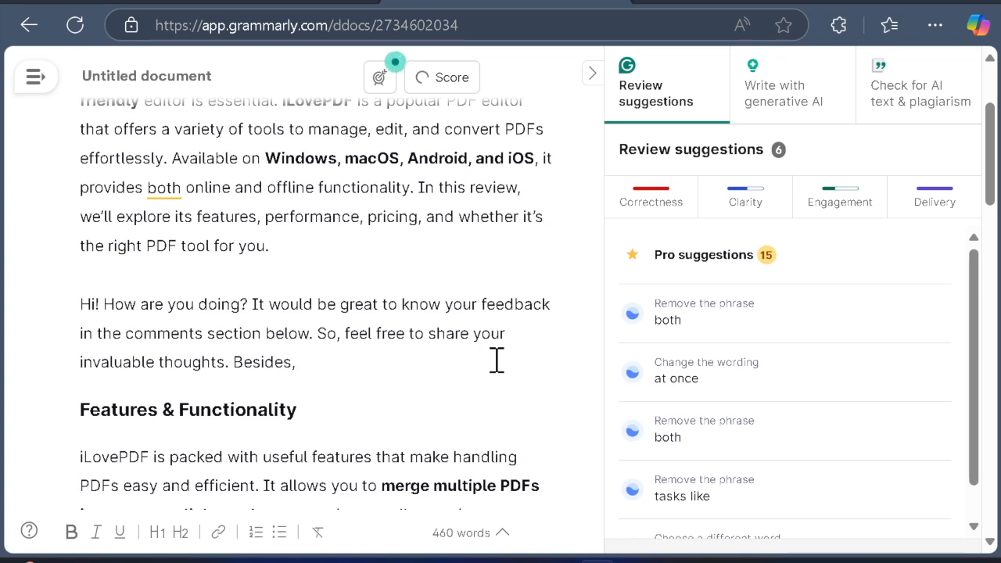
pyautogui.write('if there')
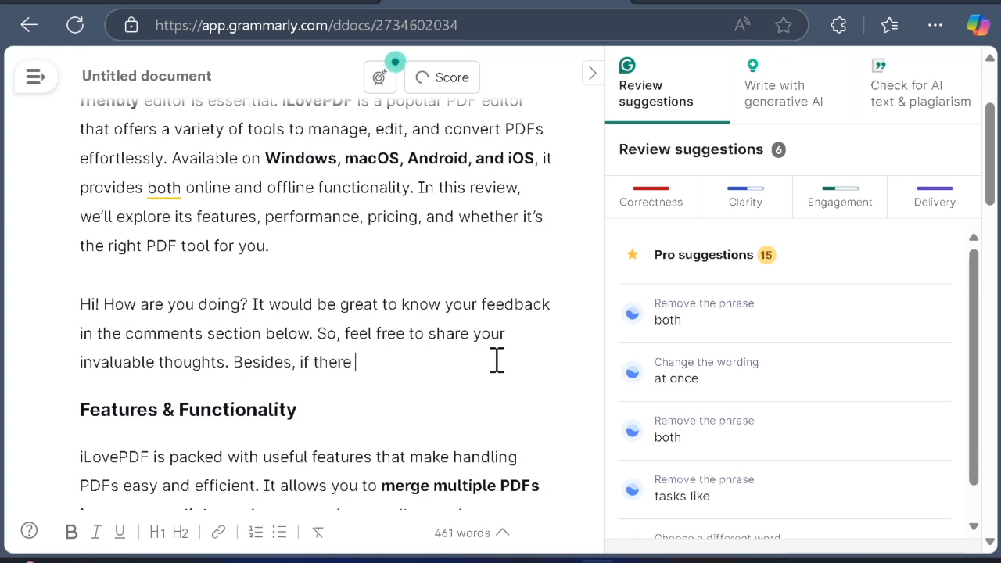
pyautogui.write('is any handy')
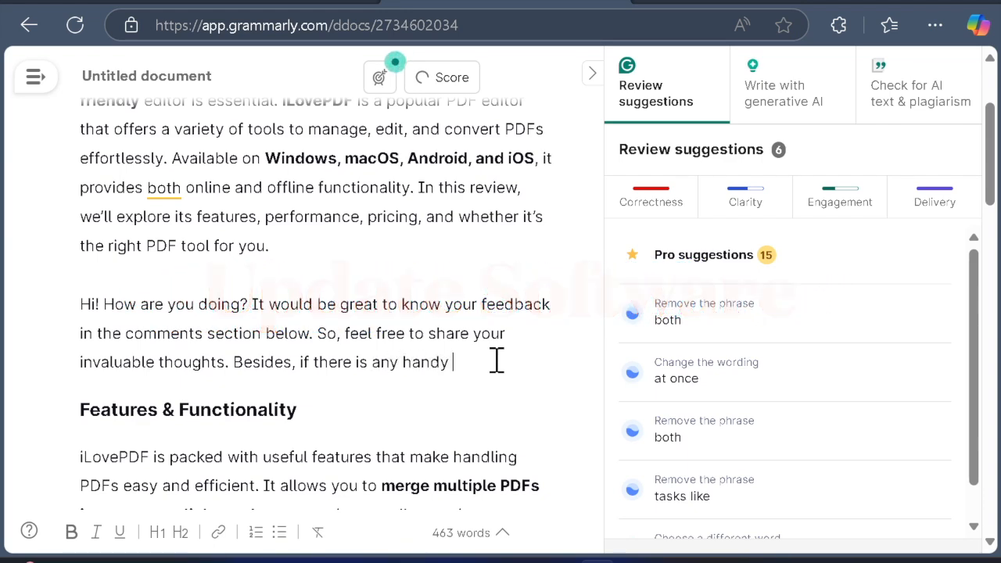
pyautogui.write('tip to sh')
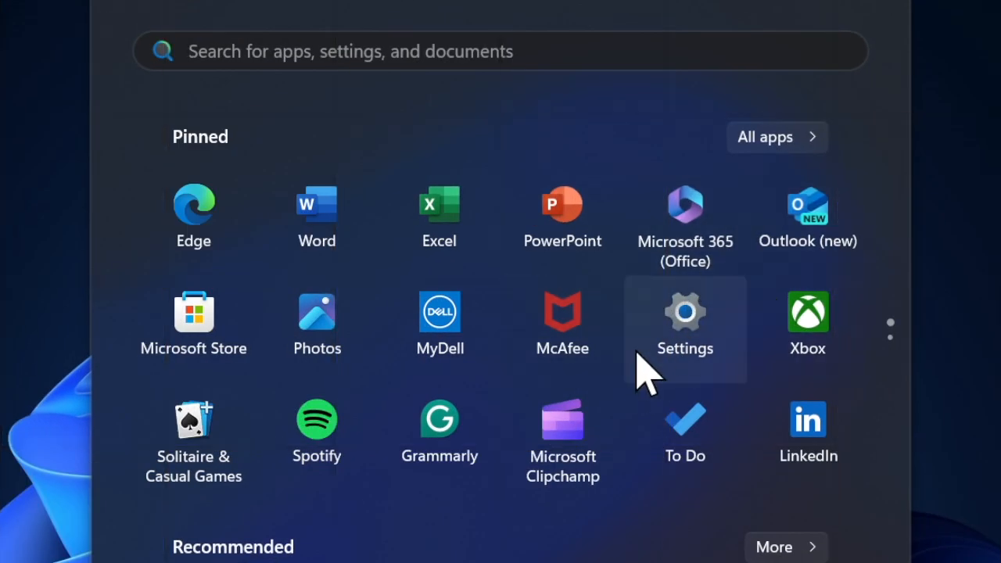
# - Review the Windows Update page to confirm the PC is up to date
pyautogui.click(685, 328)
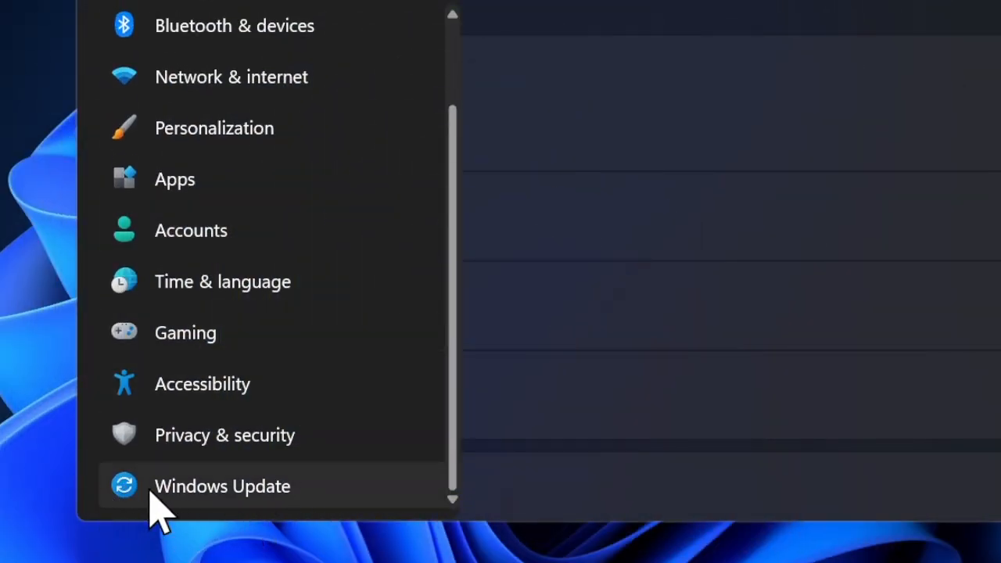
pyautogui.click(222, 485)
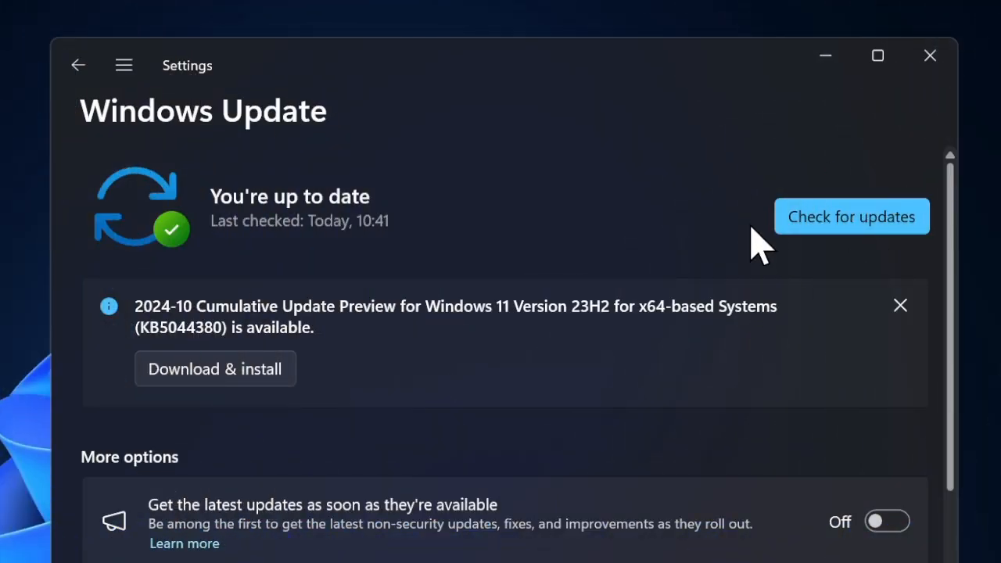
pyautogui.moveTo(265, 404)
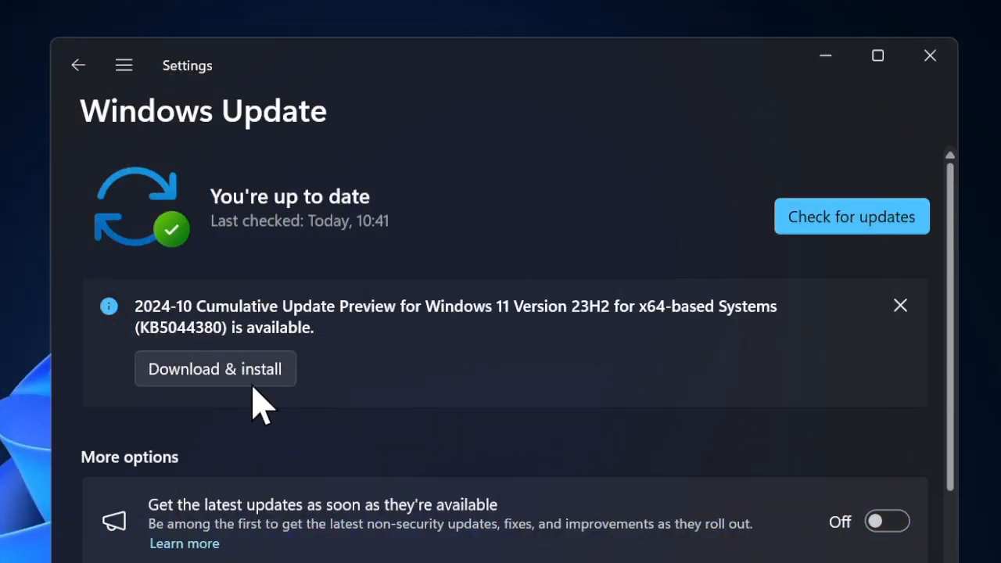
pyautogui.moveTo(222, 477)
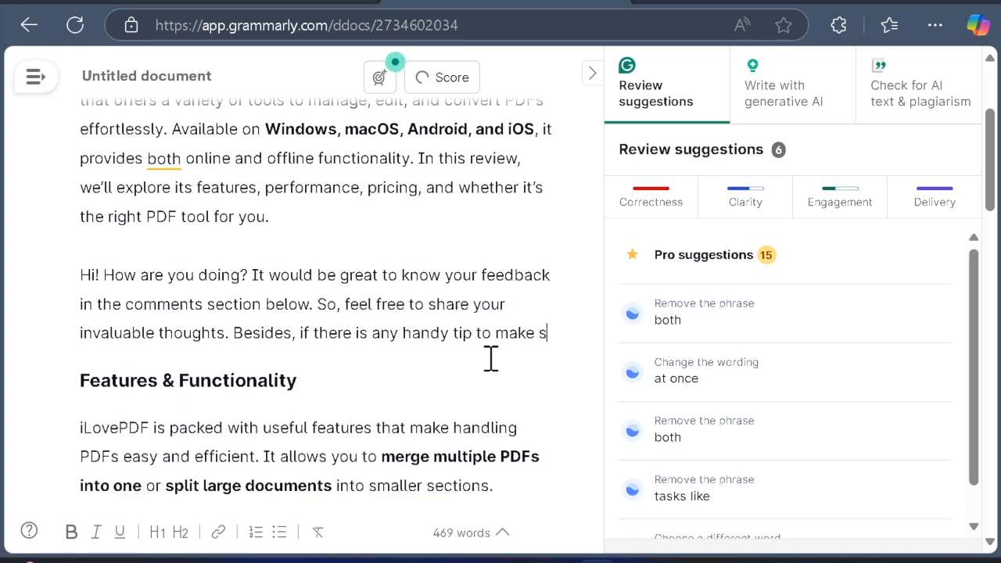
# - Extend the sentence to "any handy tip to make sure to"
pyautogui.write('ure to')
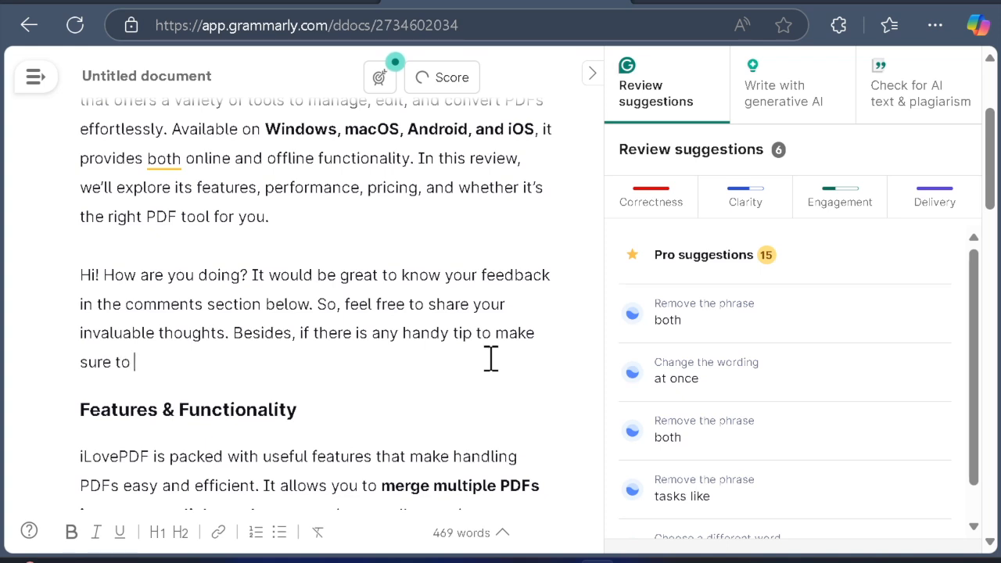